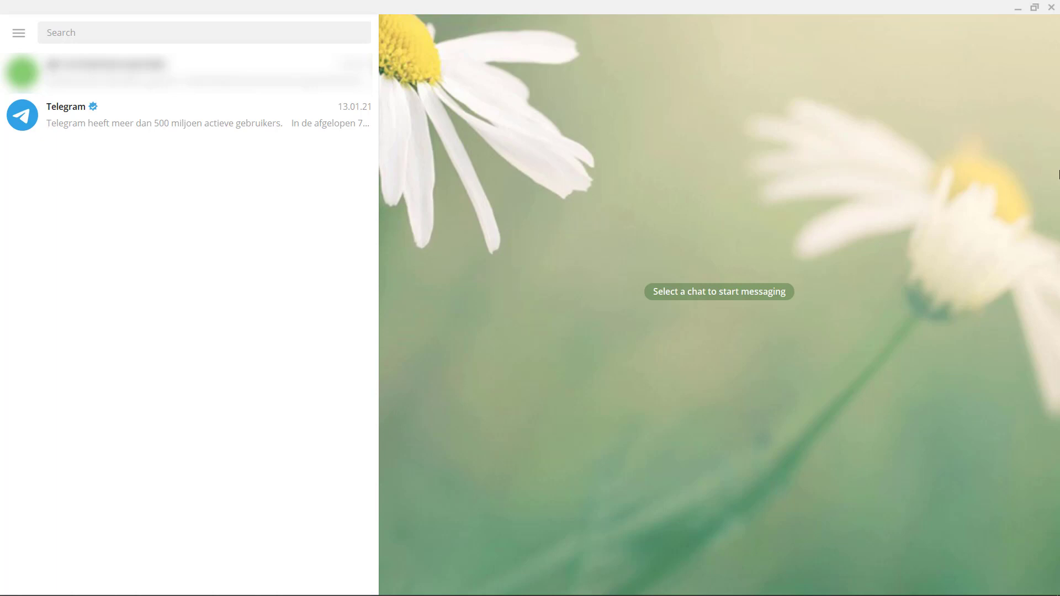
pyautogui.moveTo(472, 11)
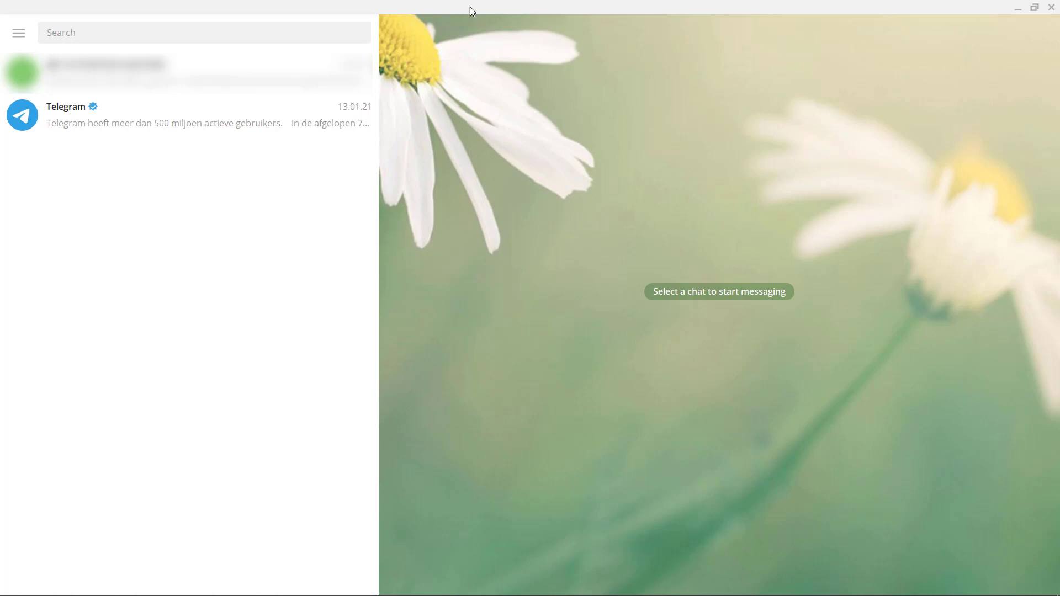
pyautogui.click(202, 32)
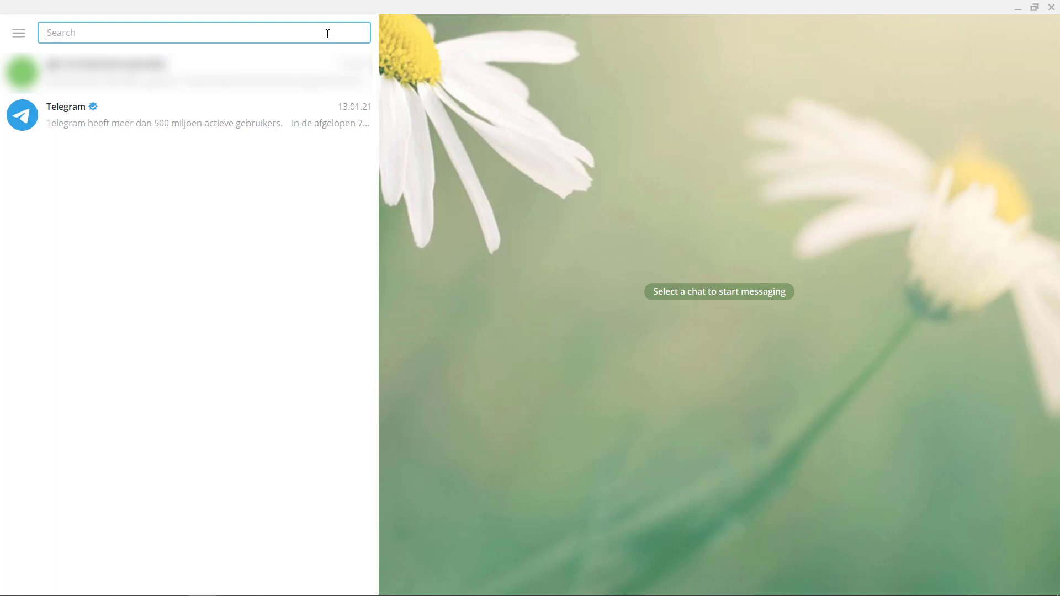
pyautogui.write('bot')
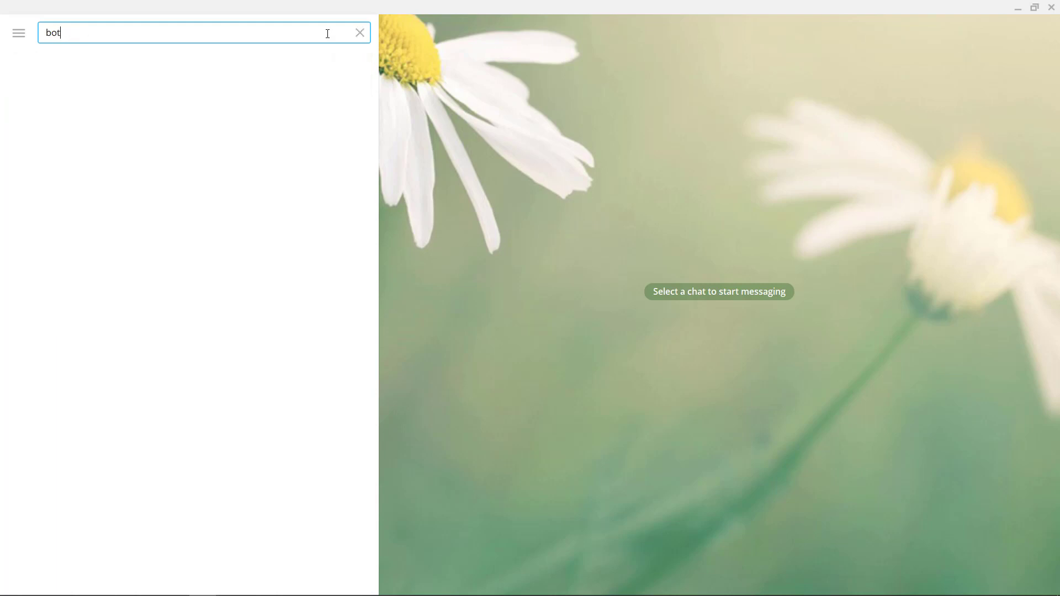
pyautogui.write('father')
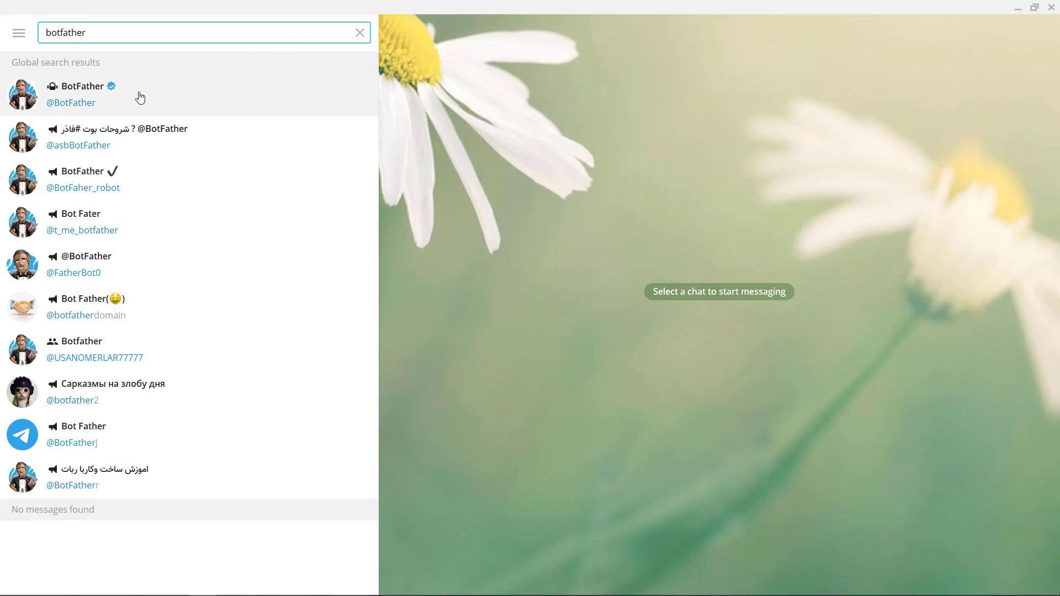
pyautogui.moveTo(127, 106)
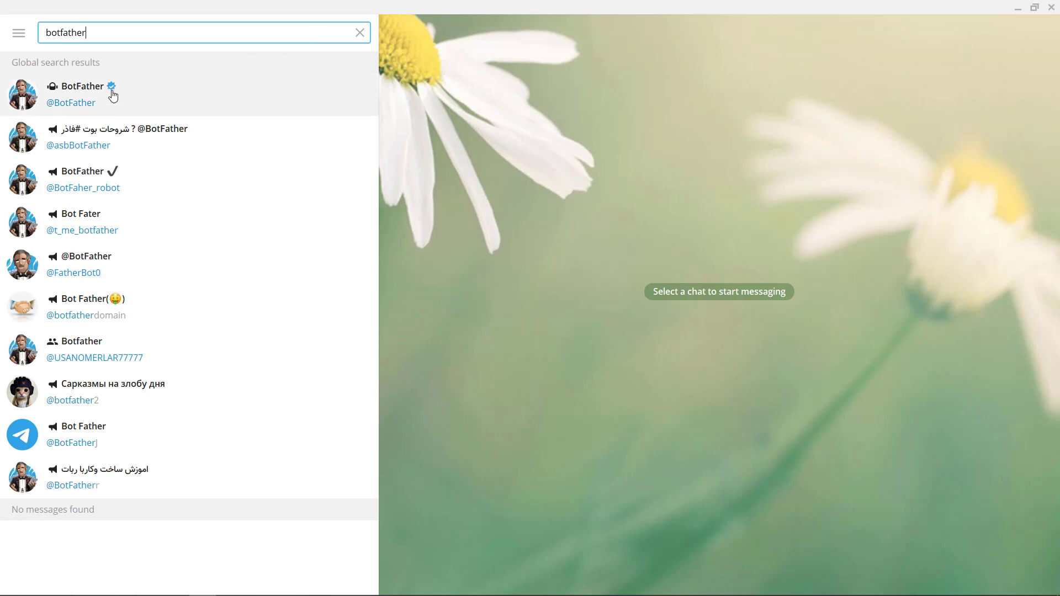
pyautogui.click(81, 94)
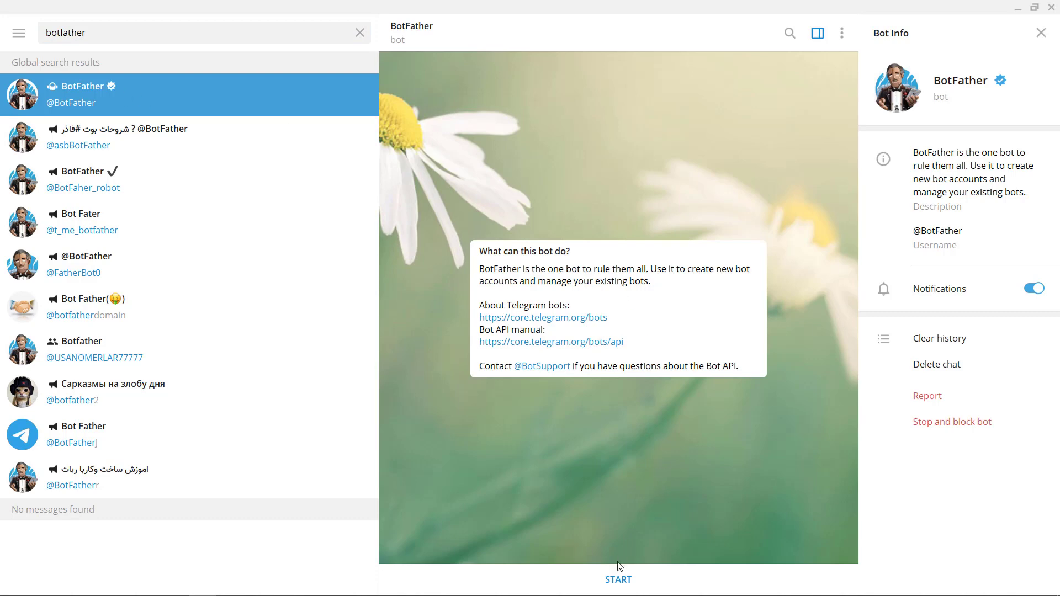
# - Start the BotFather chat and send /newbot to request a new bot
pyautogui.click(616, 579)
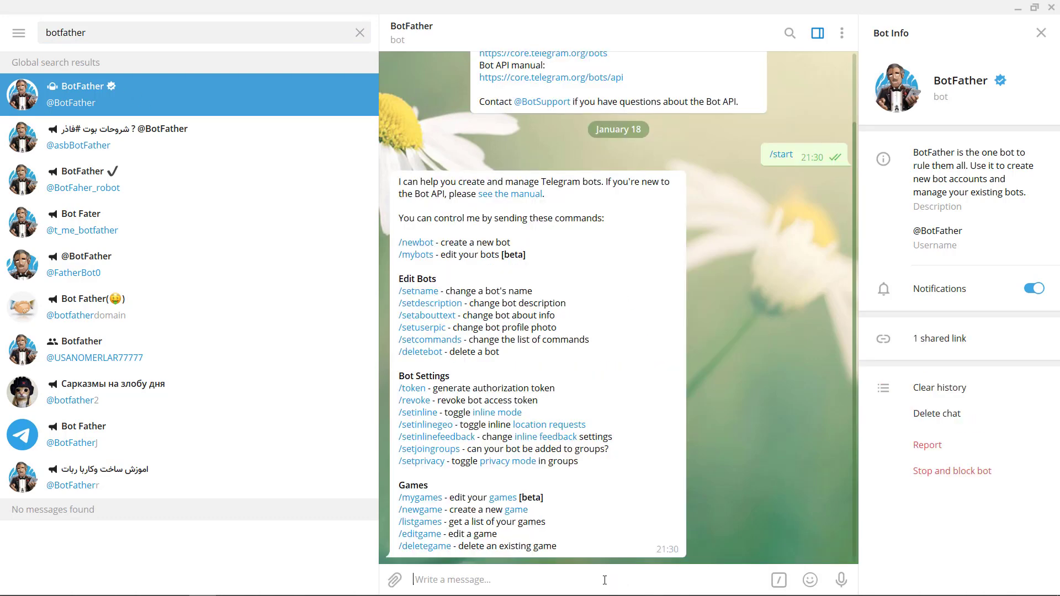
pyautogui.write('/')
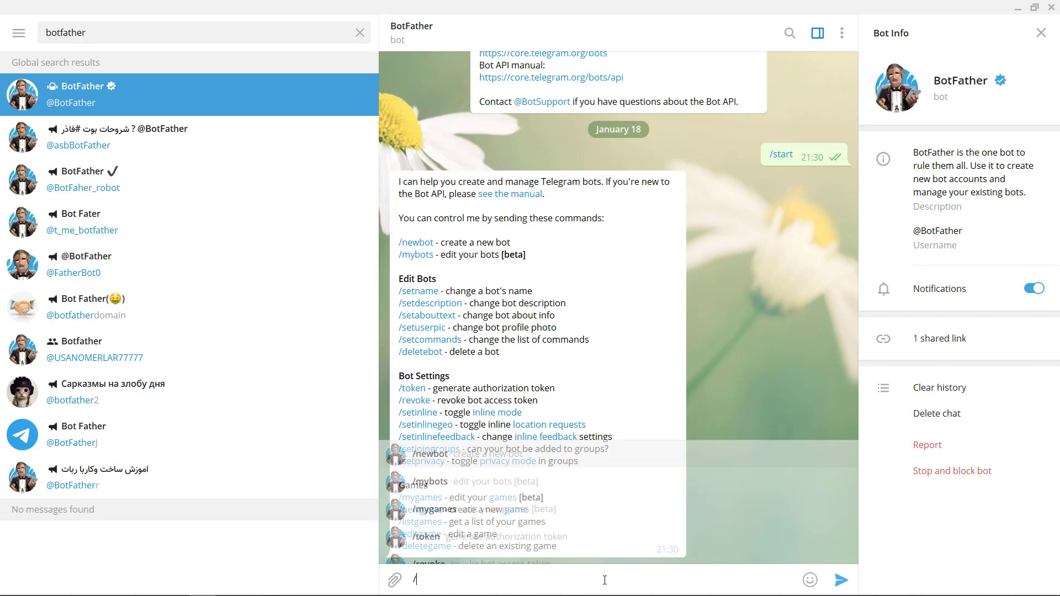
pyautogui.write('/newbo')
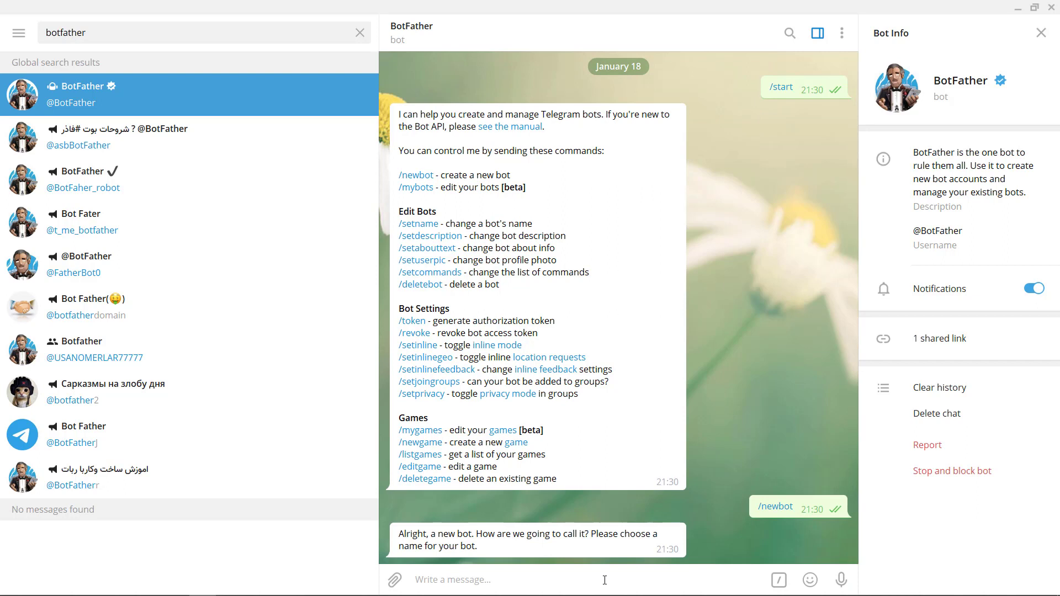
pyautogui.click(473, 580)
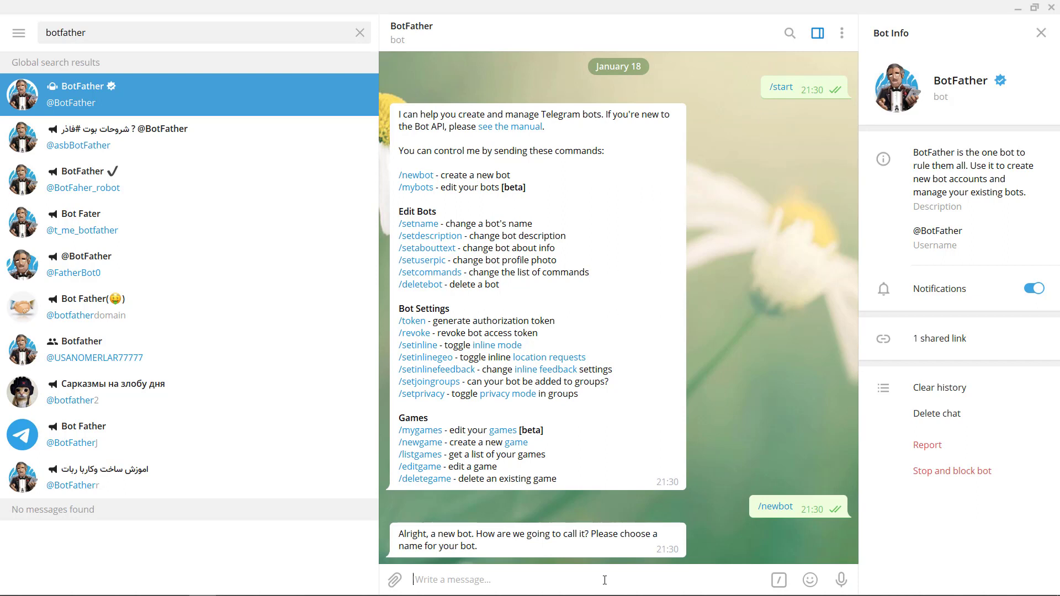
# - Send CodeAlongSubscriptionBot as both the bot's name and its username
pyautogui.write('CodeAlongSu')
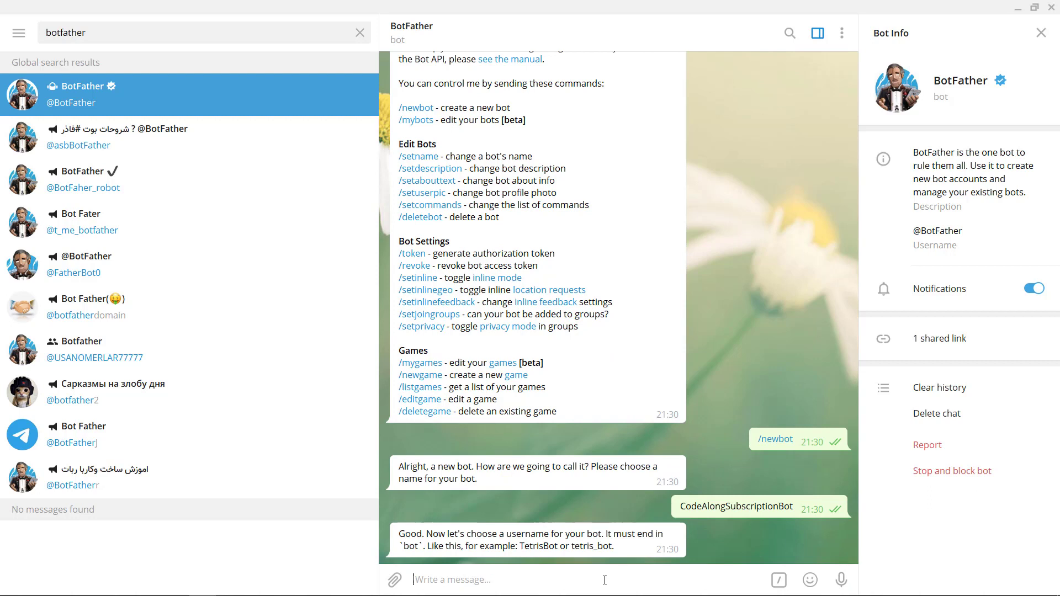
pyautogui.write('CodeAlong')
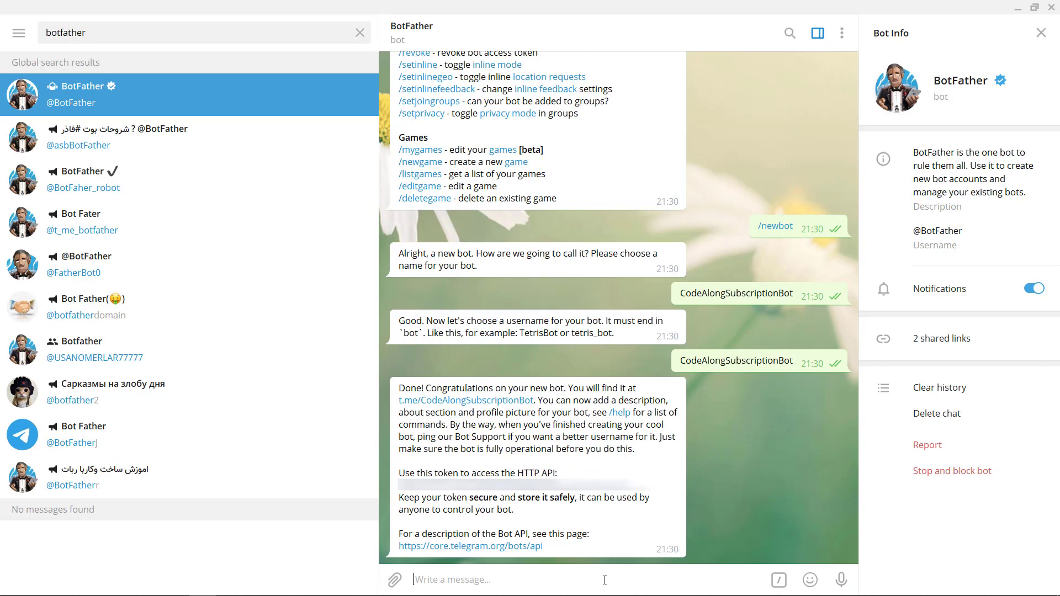
pyautogui.moveTo(628, 380)
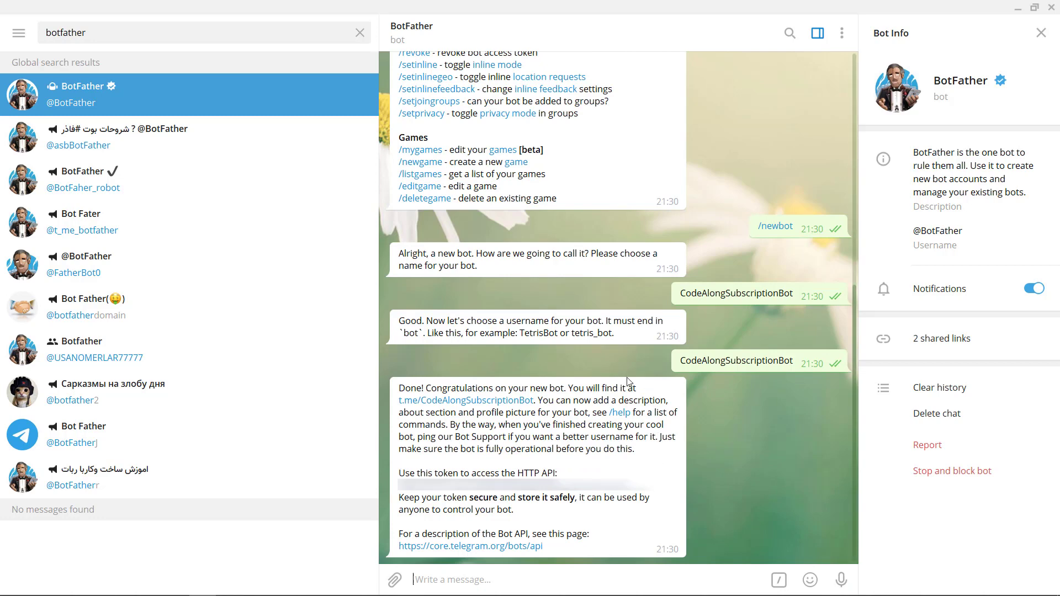